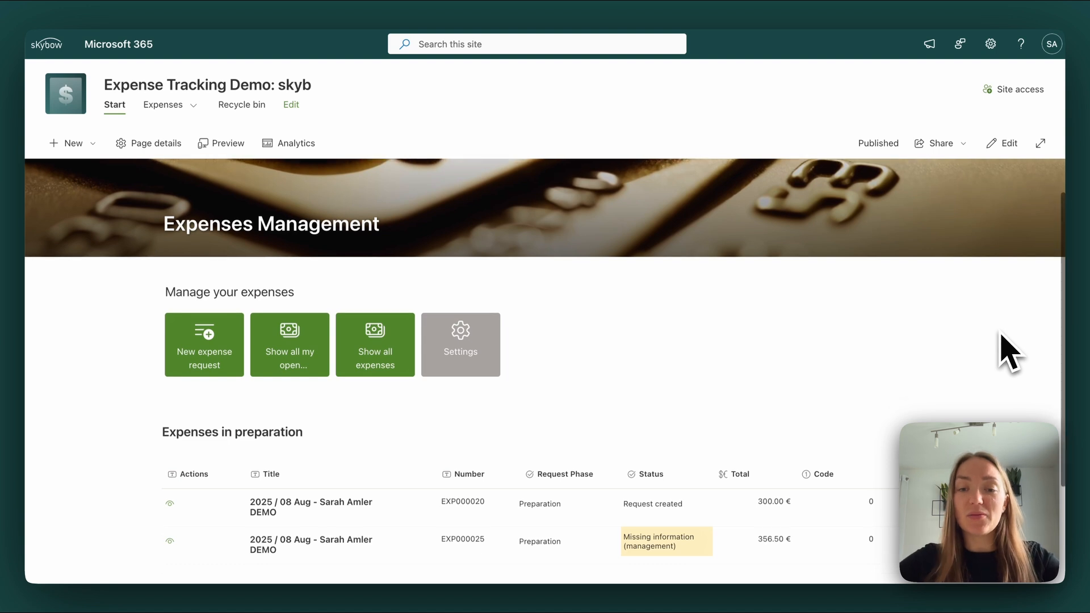
# - Open the 2025 / 06 Jun request EXP000022 from Expenses in approval and view its lunch receipt preview
pyautogui.scroll(-3)
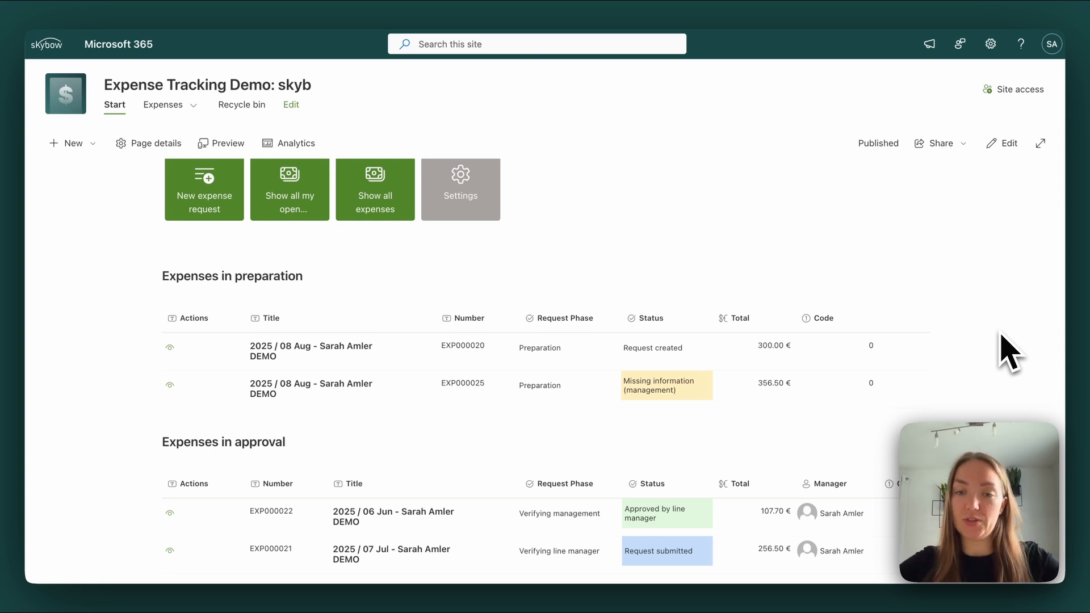
pyautogui.moveTo(661, 518)
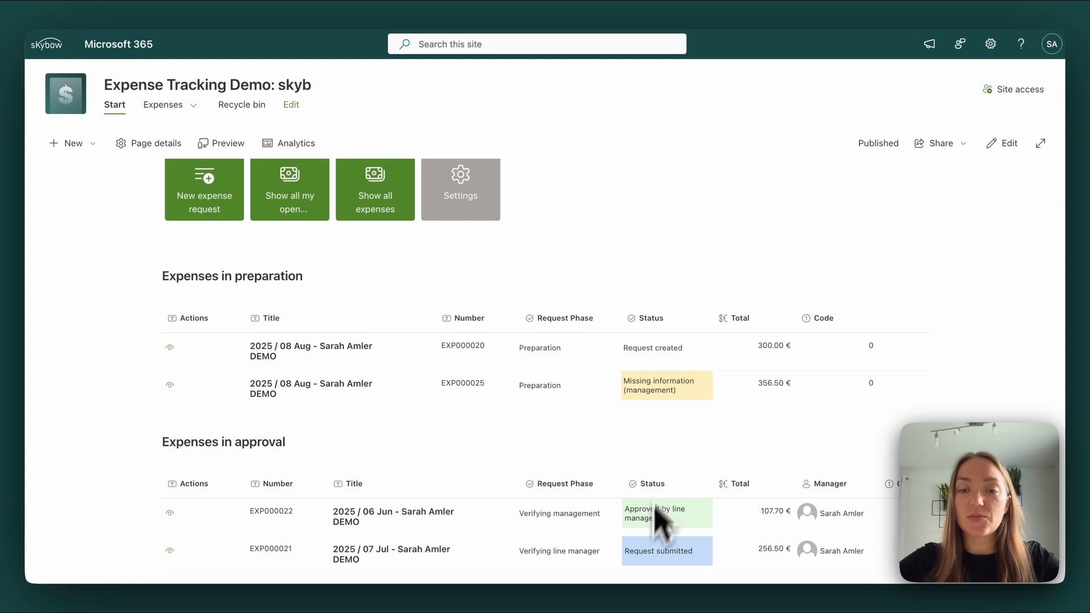
pyautogui.moveTo(980, 309)
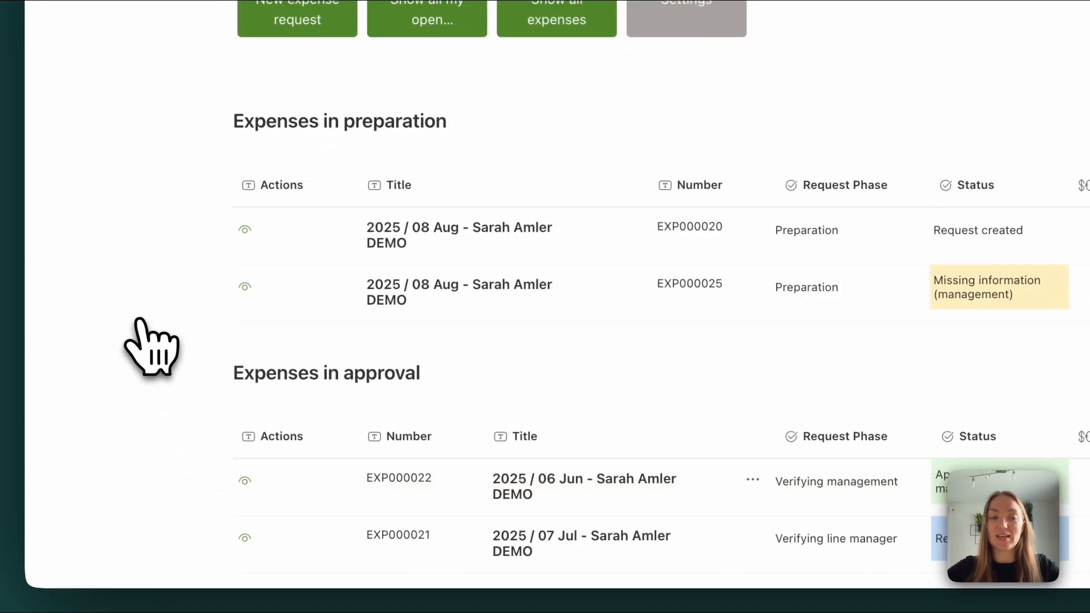
pyautogui.click(584, 487)
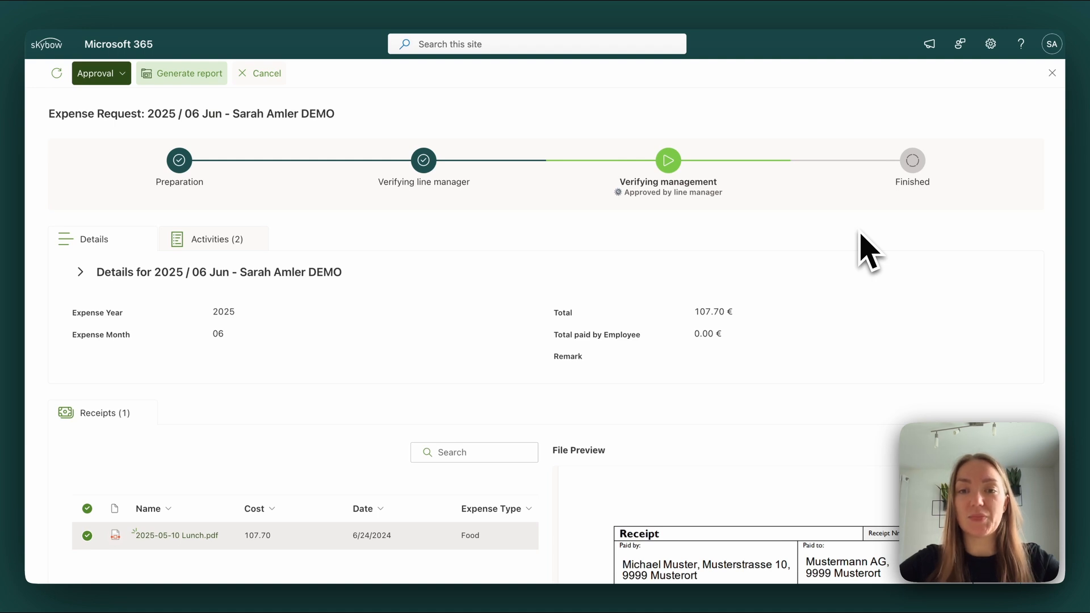
pyautogui.moveTo(112, 341)
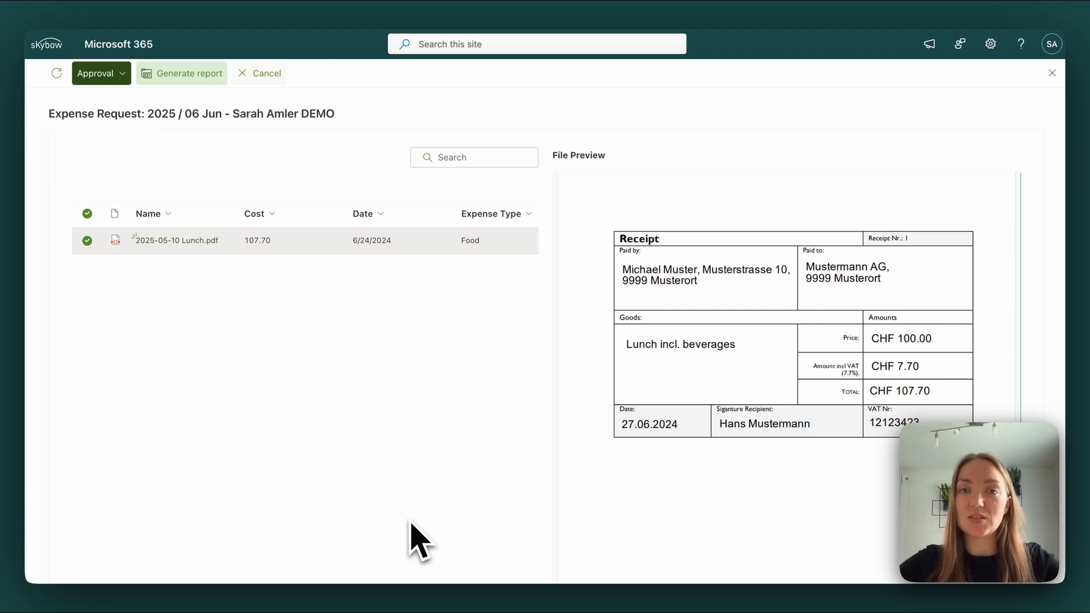
pyautogui.scroll(-3)
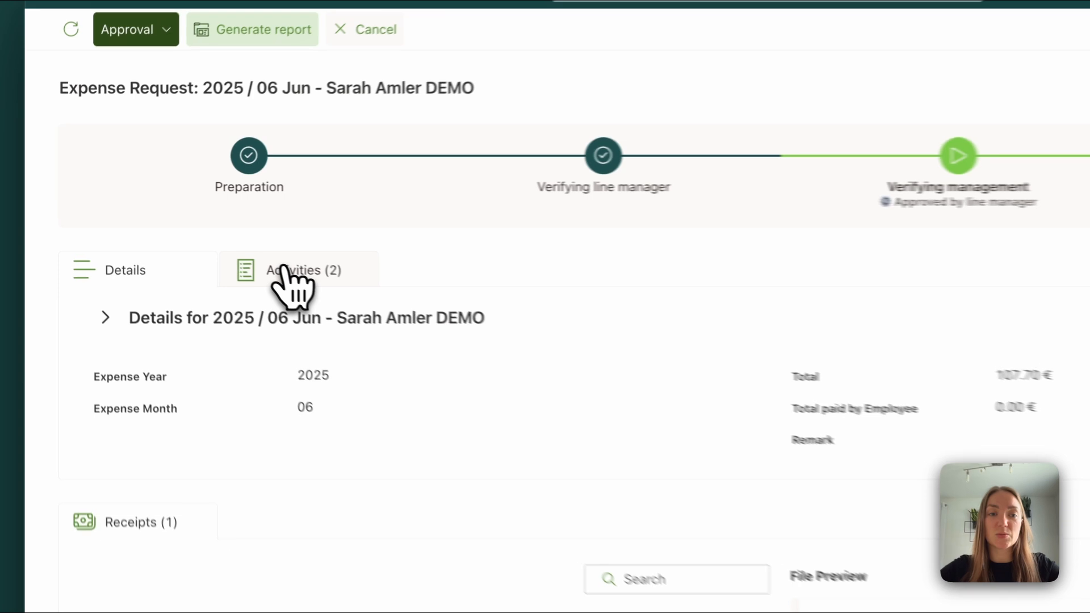
pyautogui.click(298, 271)
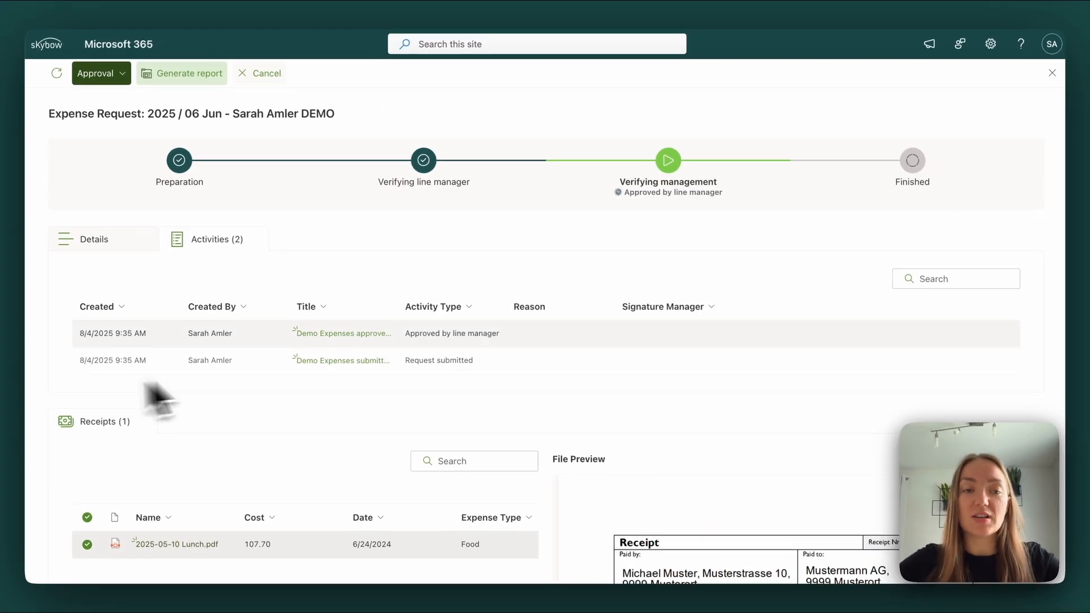
pyautogui.moveTo(365, 268)
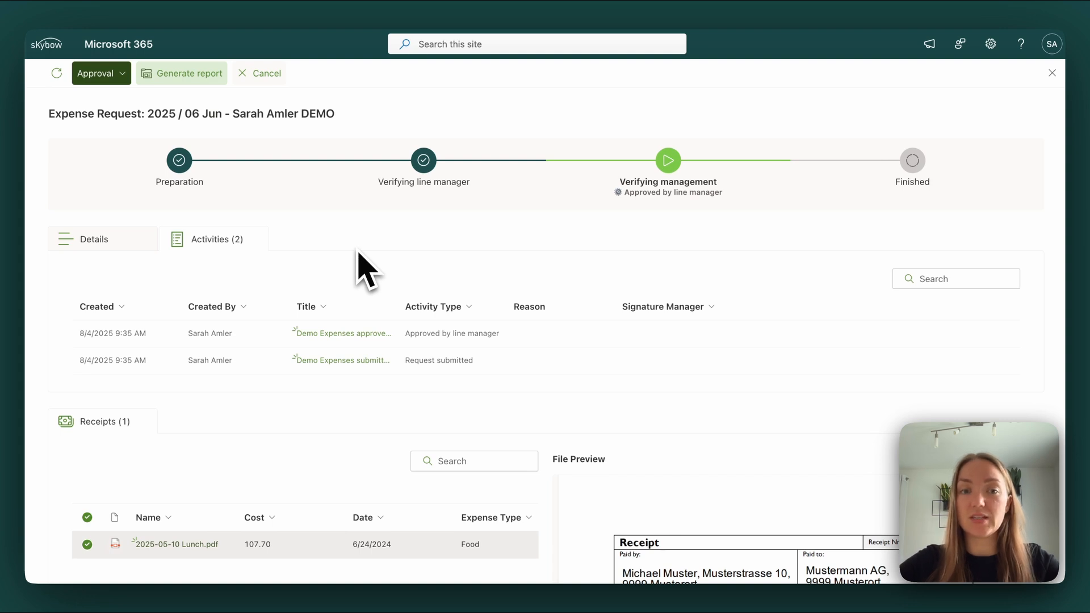
pyautogui.moveTo(131, 261)
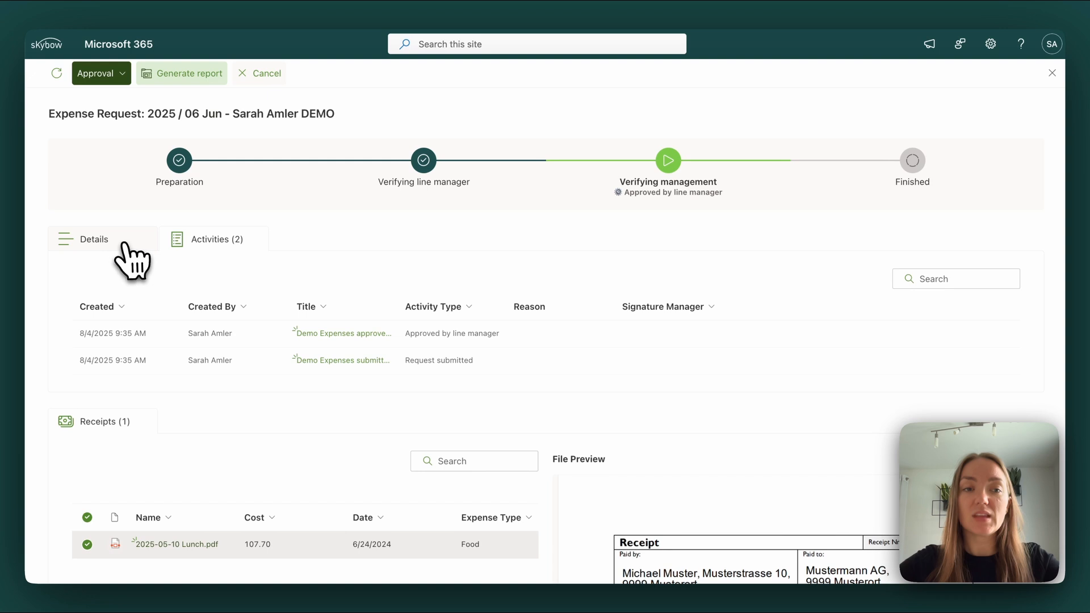
pyautogui.click(92, 240)
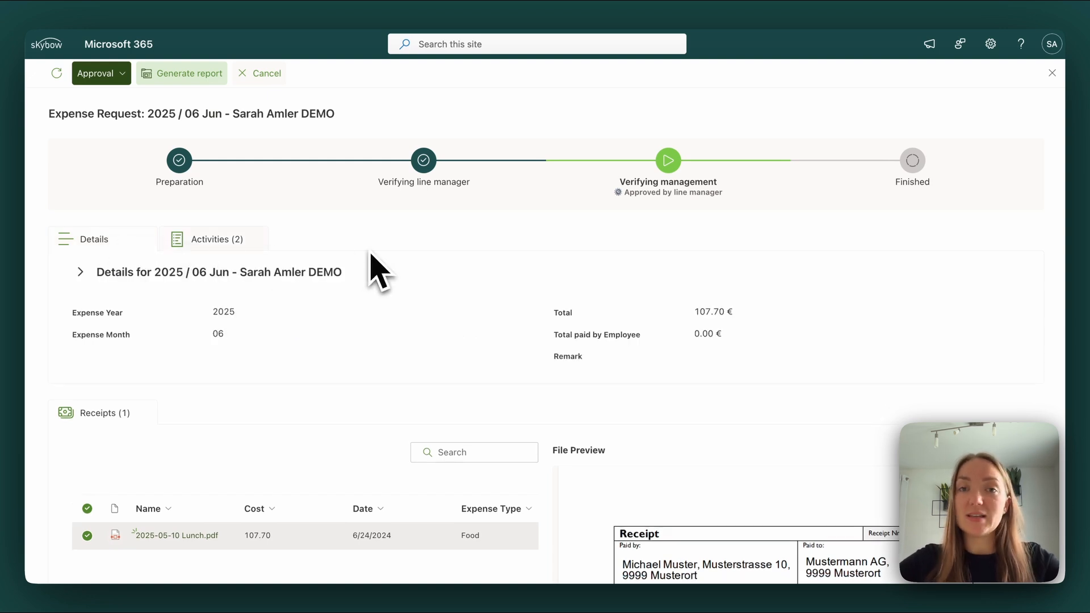
pyautogui.moveTo(361, 279)
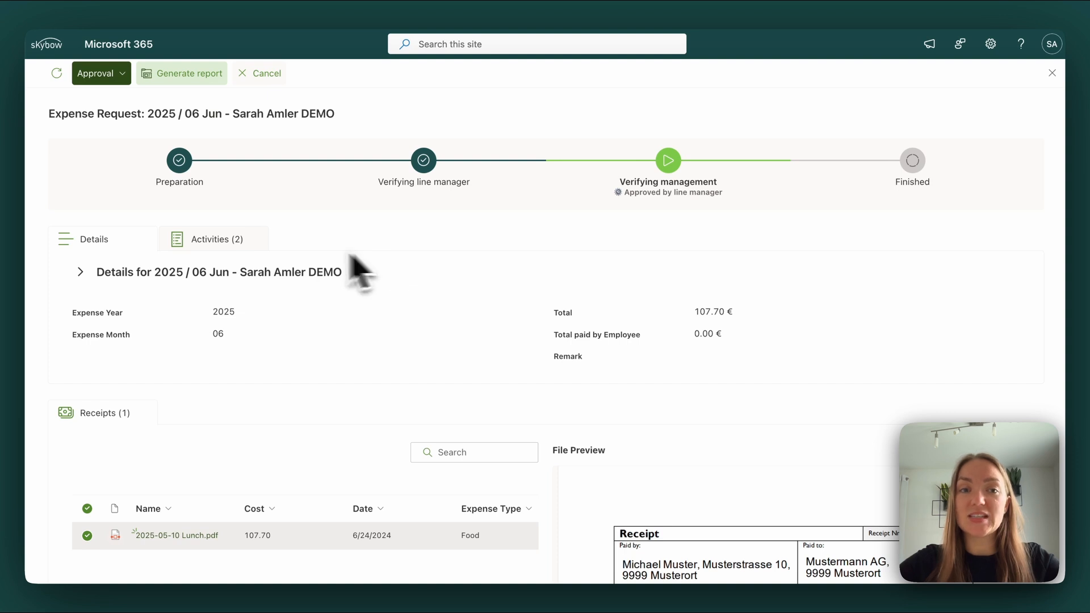
pyautogui.moveTo(456, 222)
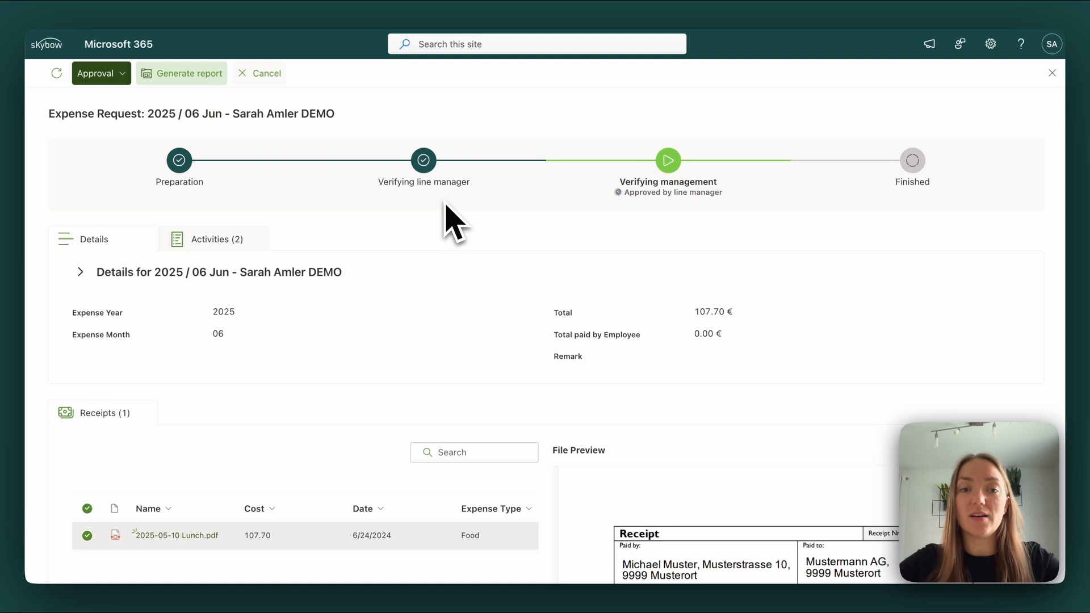
pyautogui.moveTo(455, 239)
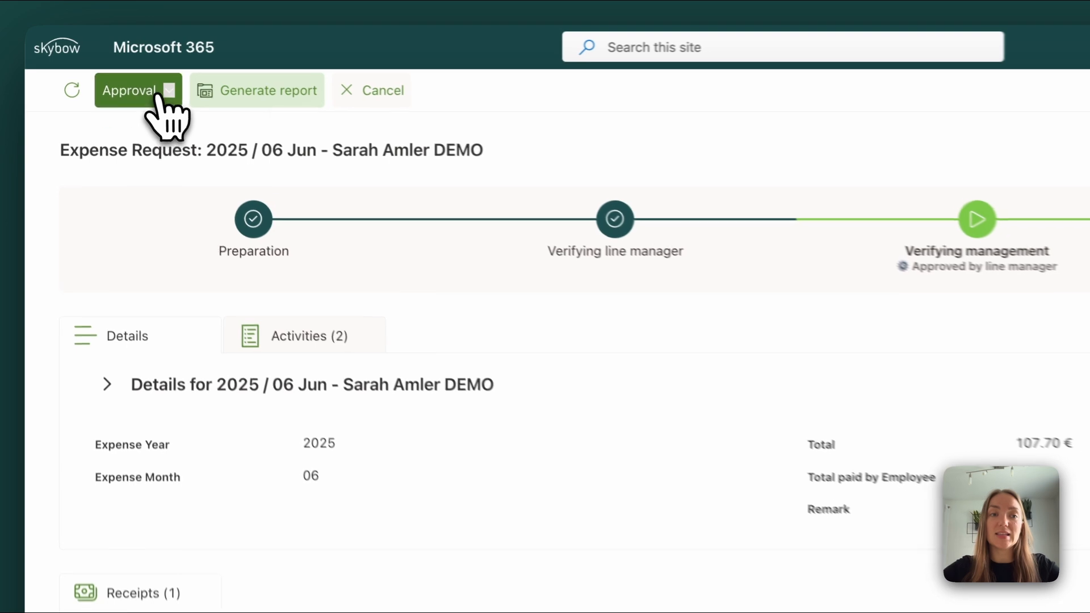
# - Review the Approval decisions (Approve, Additional info needed, Decline), then generate the EXP000022 PDF report
pyautogui.click(137, 90)
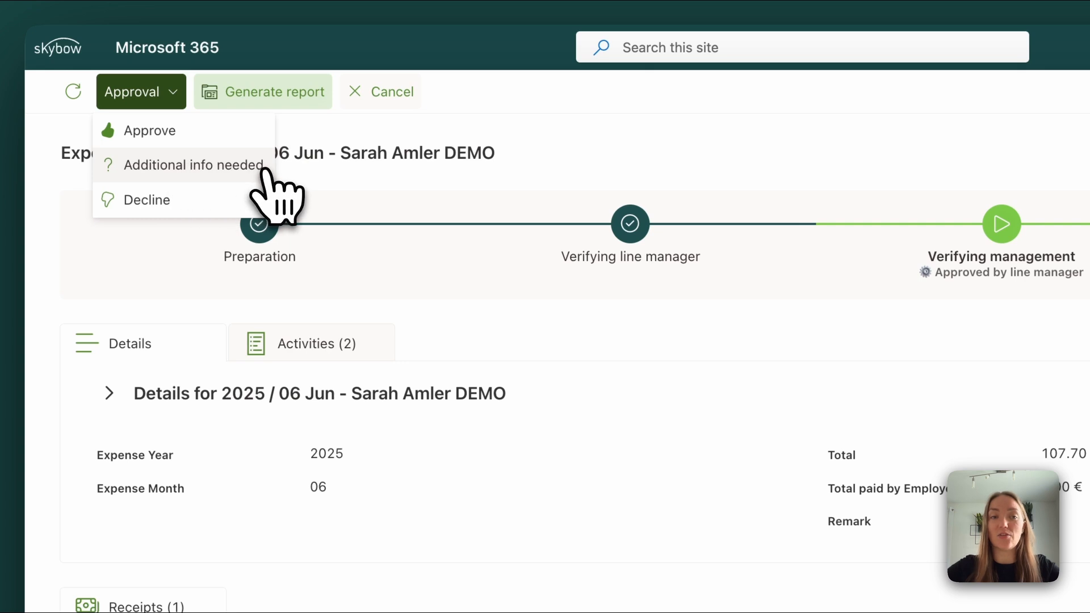
pyautogui.moveTo(288, 203)
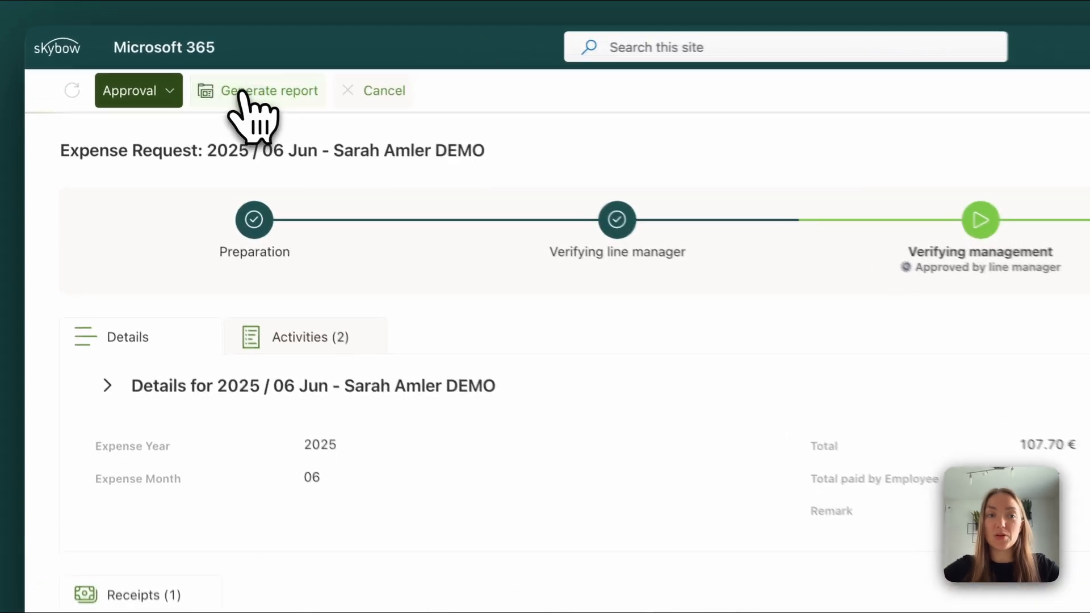
pyautogui.click(270, 90)
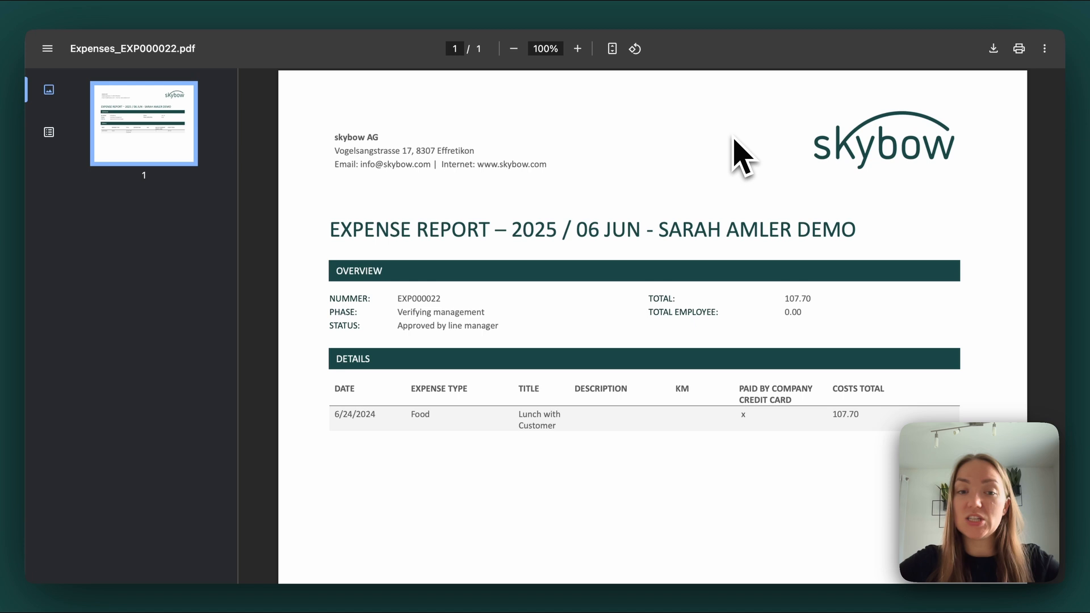
pyautogui.moveTo(617, 539)
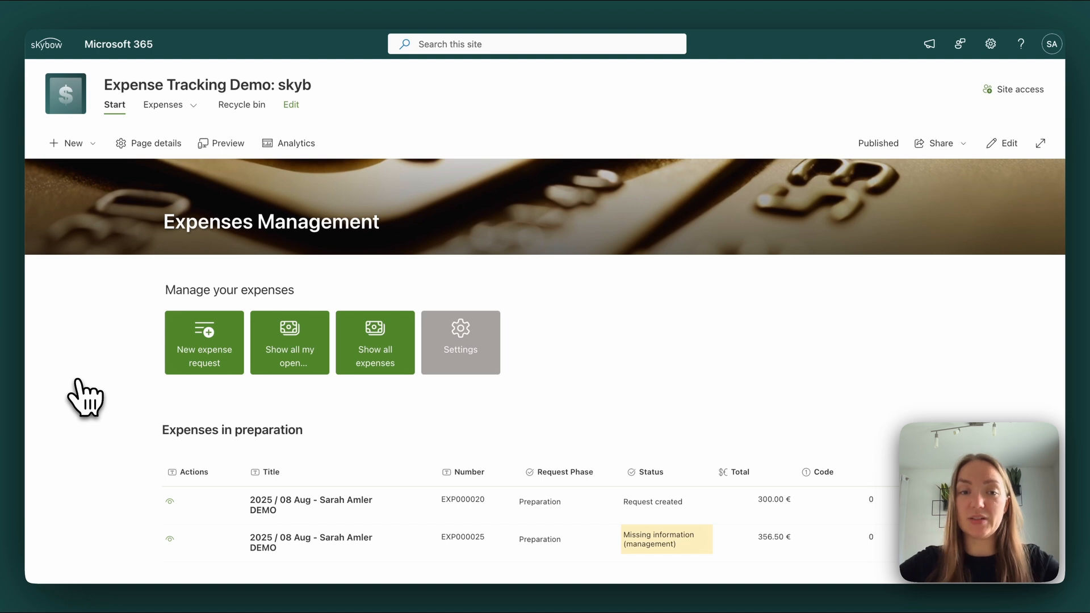
pyautogui.moveTo(149, 409)
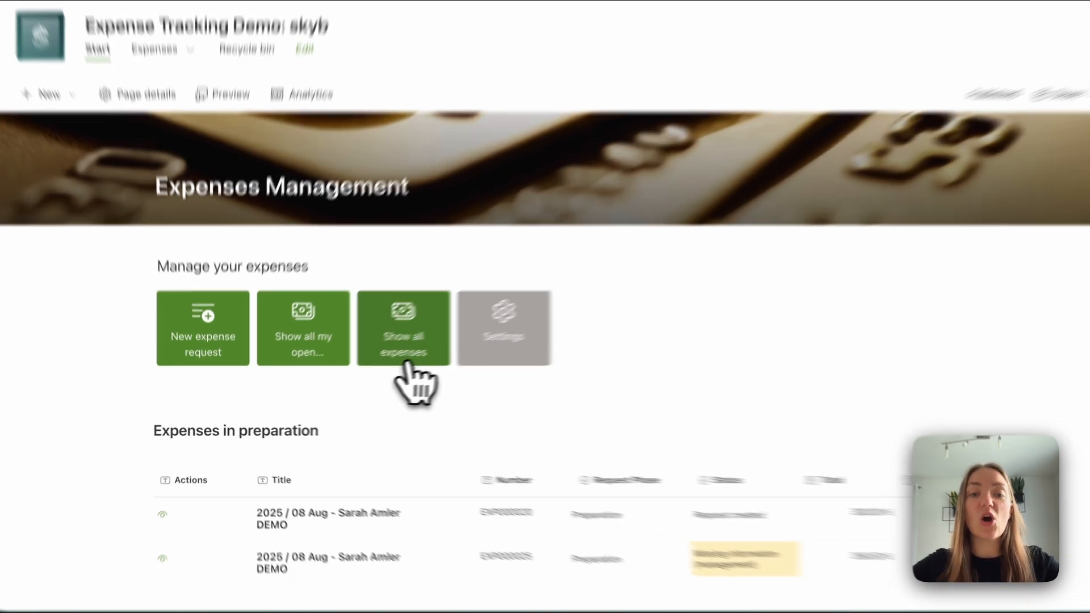
# - Show all expenses and open the declined 2025 / 05 May request EXP000023
pyautogui.click(404, 327)
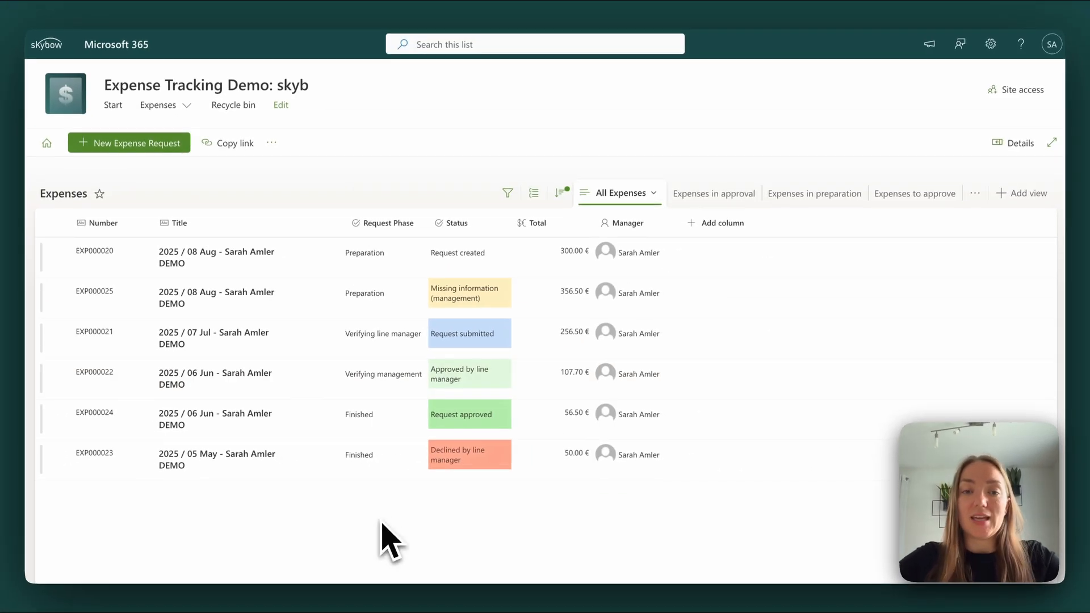
pyautogui.moveTo(305, 518)
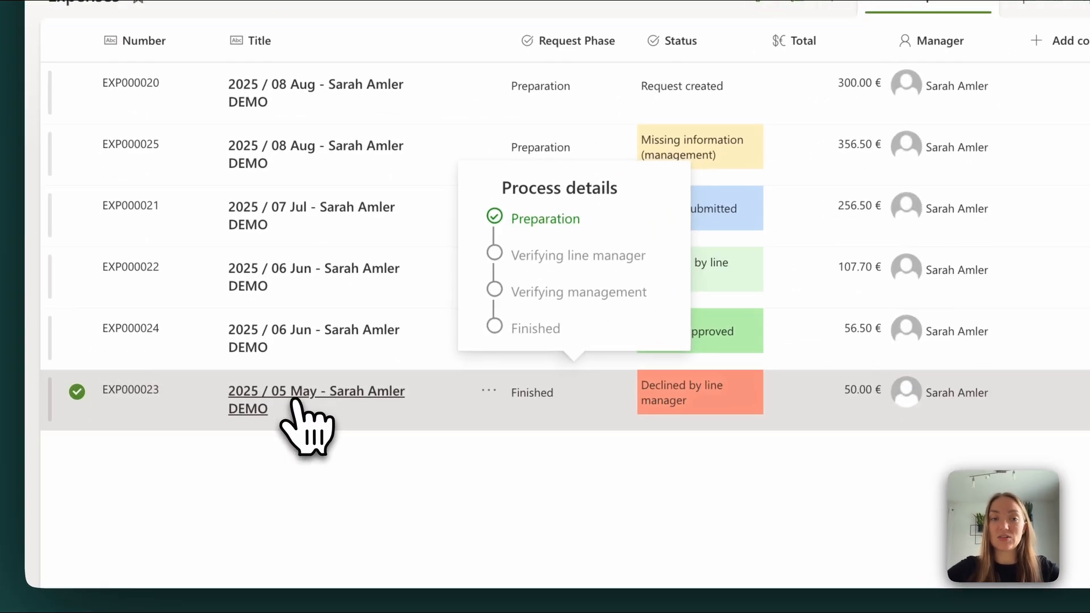
pyautogui.click(315, 390)
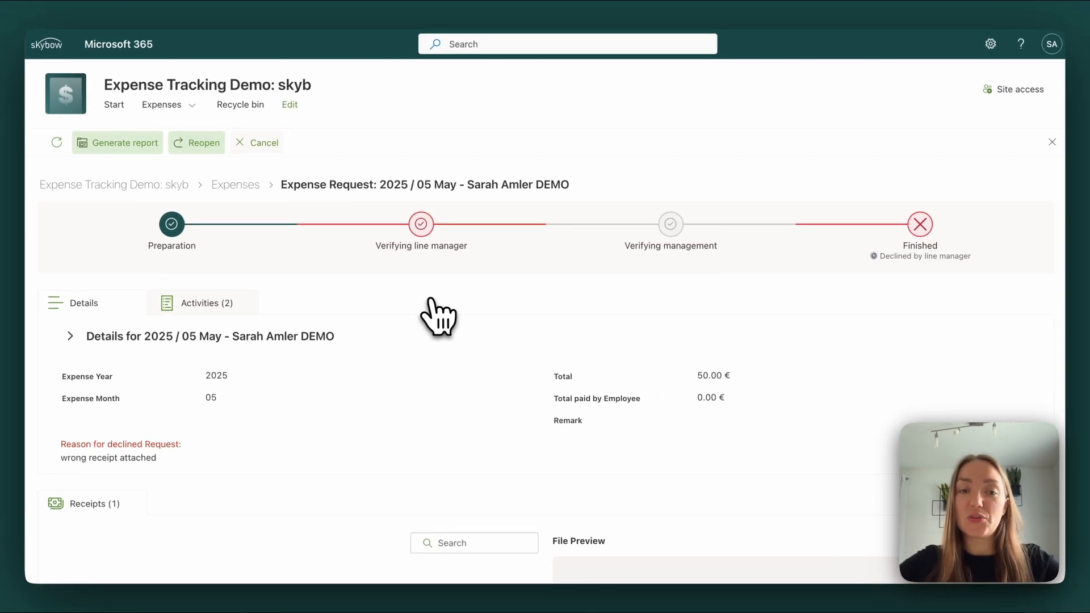
pyautogui.moveTo(433, 318)
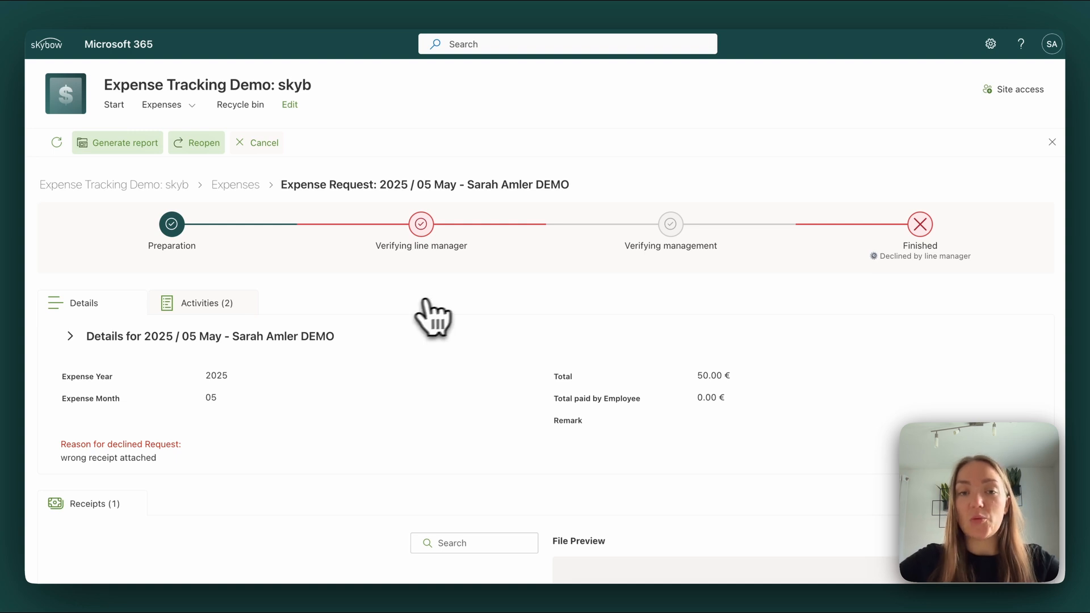
pyautogui.moveTo(461, 309)
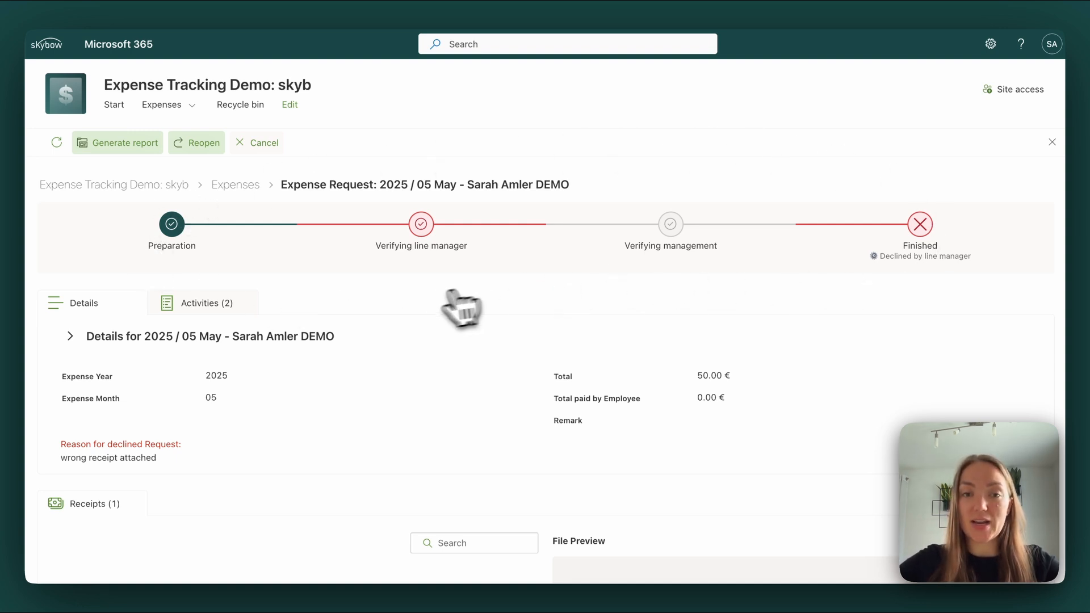
pyautogui.moveTo(421, 314)
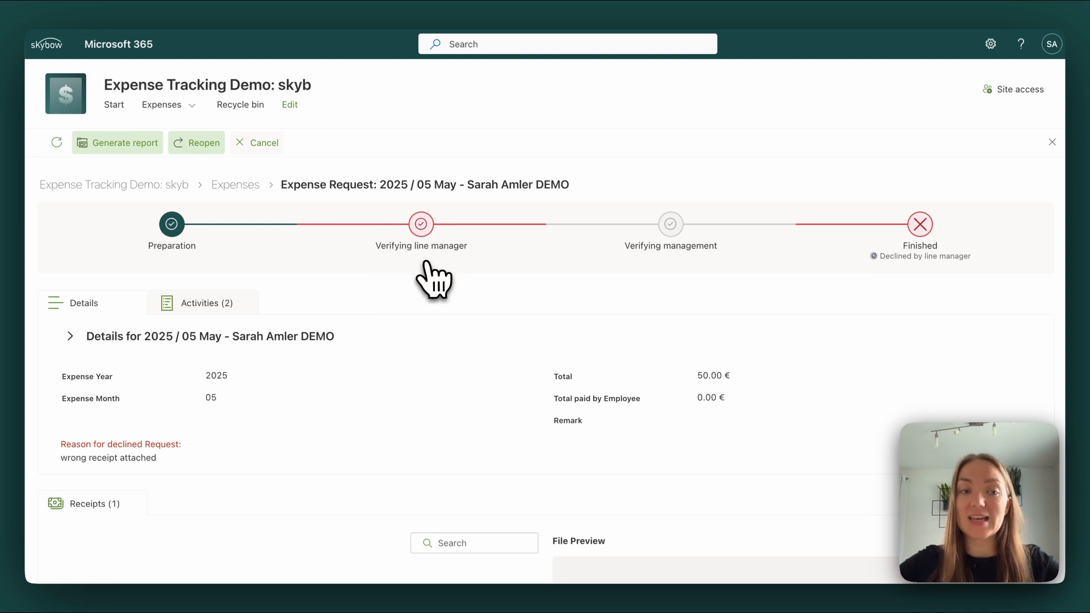
pyautogui.moveTo(247, 487)
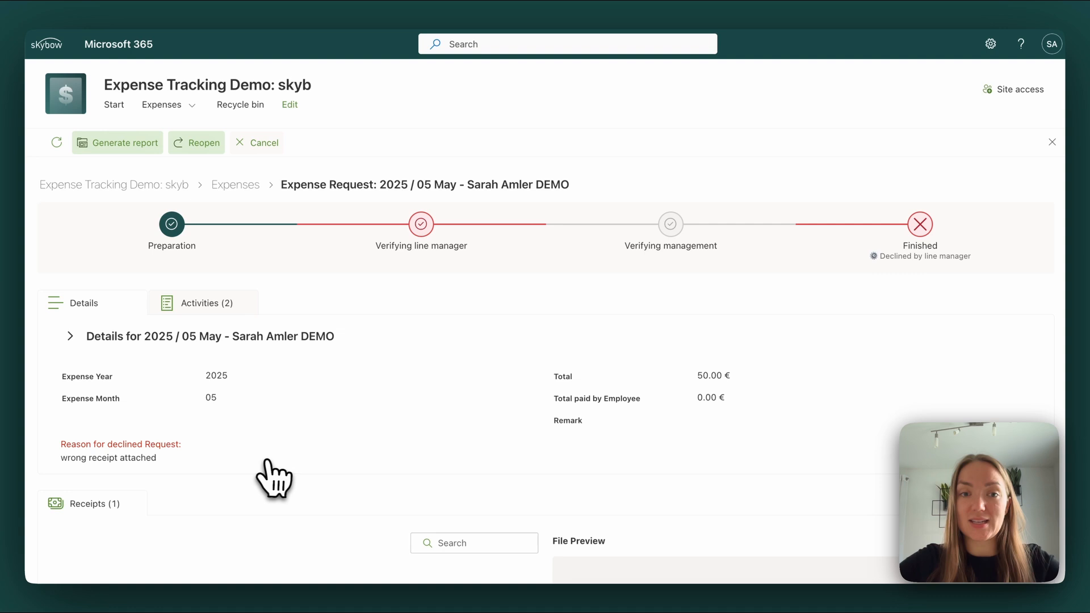
pyautogui.moveTo(278, 479)
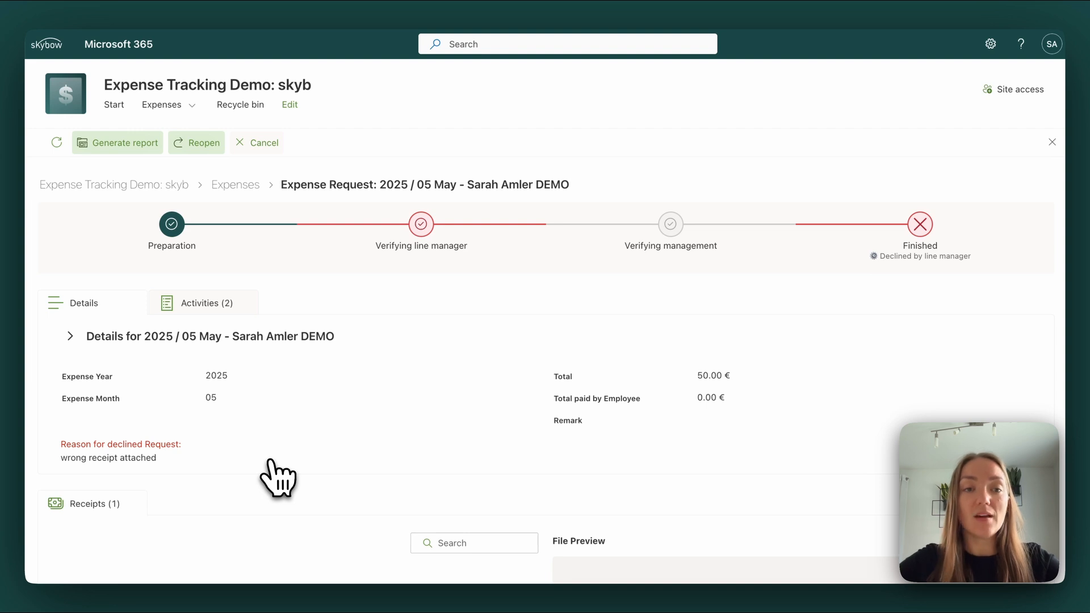
pyautogui.moveTo(66, 223)
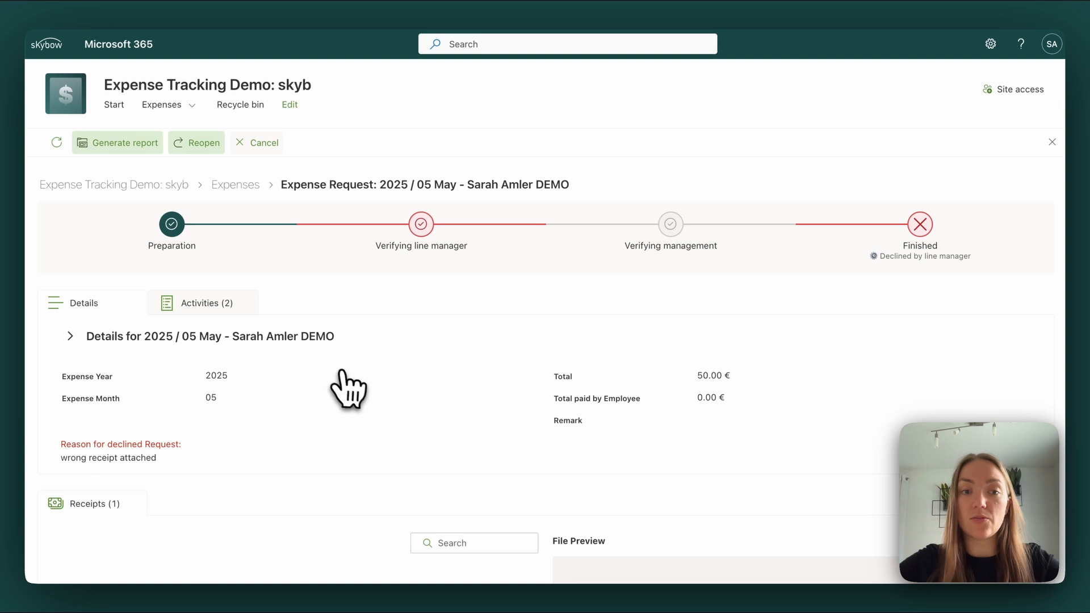
pyautogui.moveTo(353, 390)
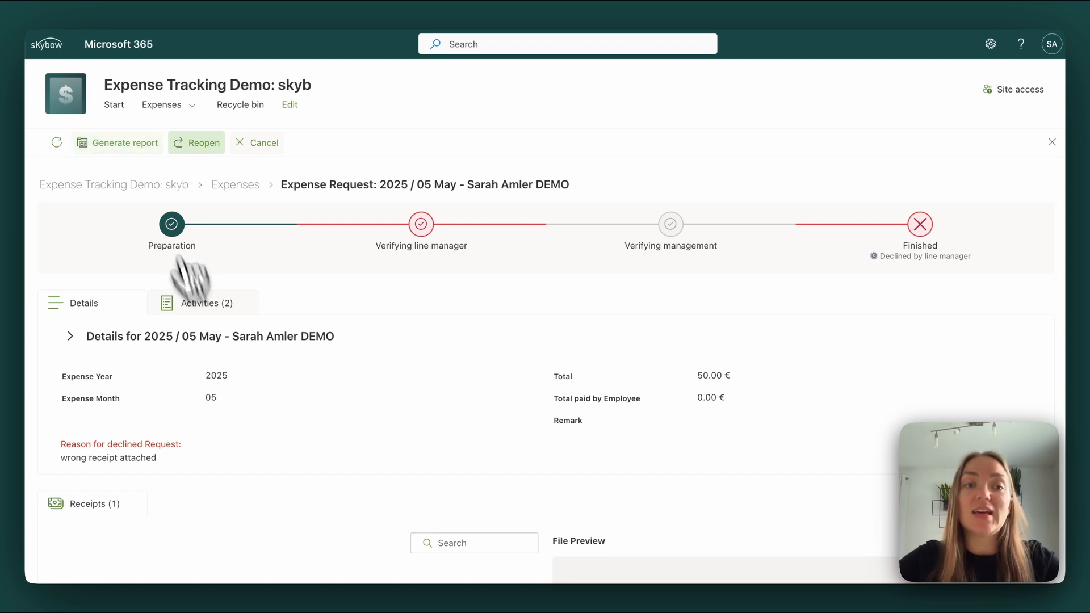
pyautogui.moveTo(416, 314)
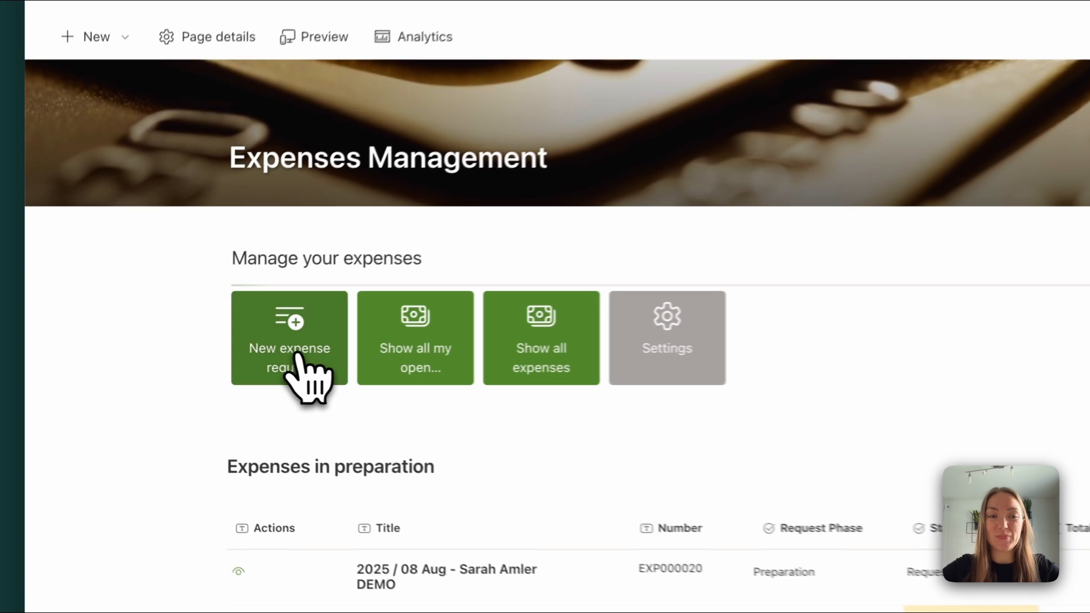
pyautogui.click(289, 338)
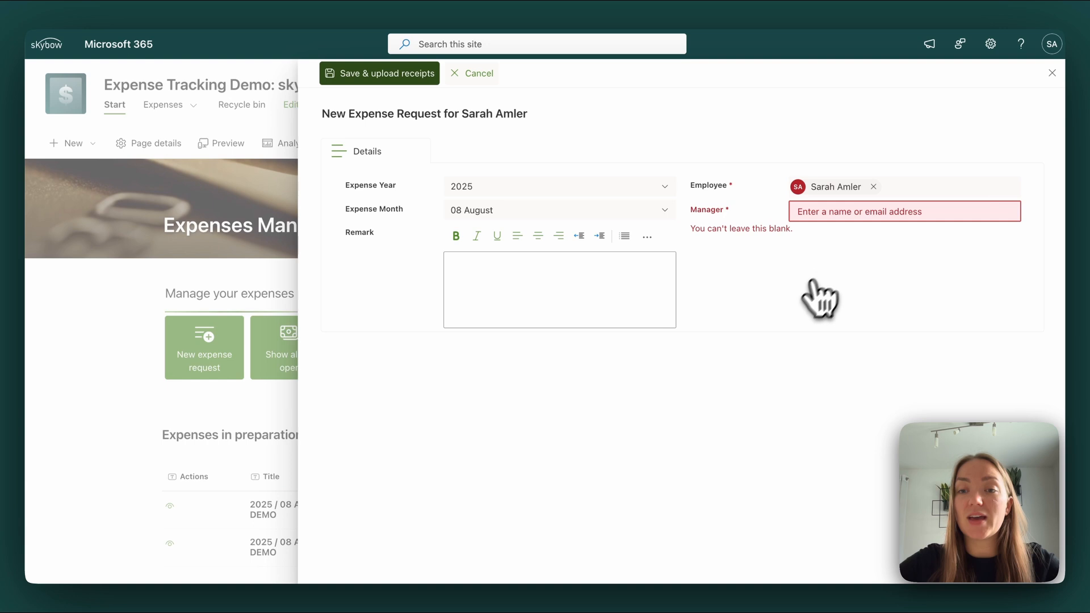
pyautogui.moveTo(800, 314)
pyautogui.write('Business Lunch with a customer in Zurich.')
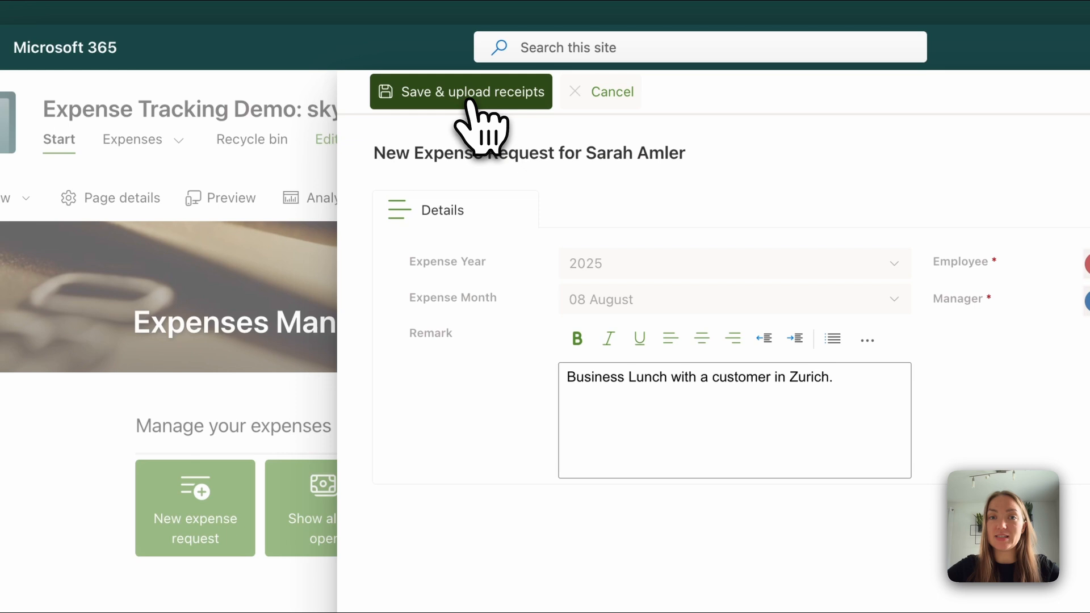
# - Save the August request, upload the Zurich lunch invoice PDF with Food type and cost center, and save the receipt
pyautogui.click(461, 91)
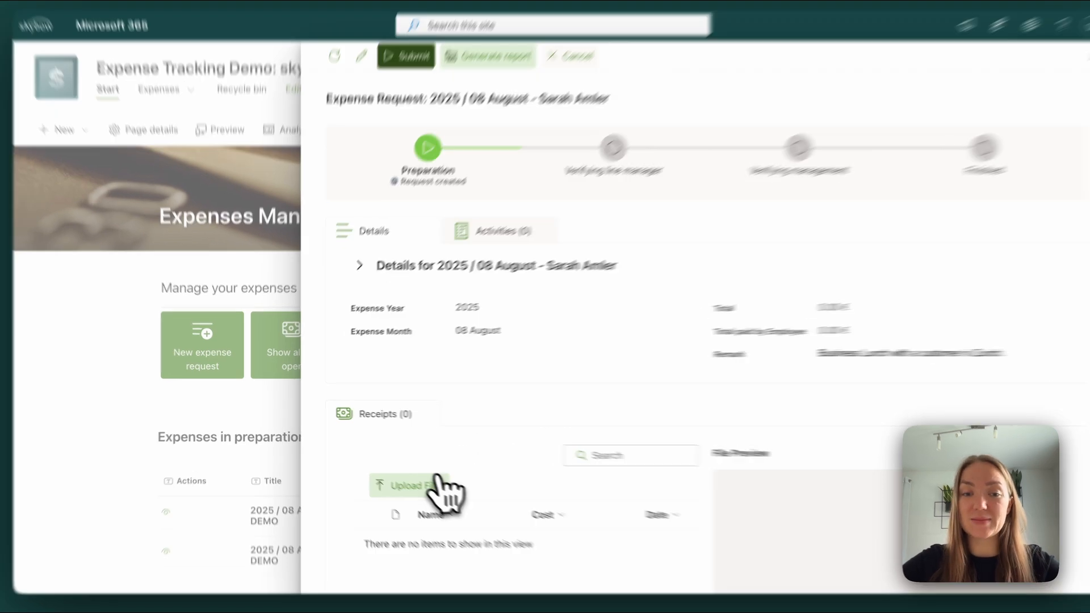
pyautogui.click(409, 485)
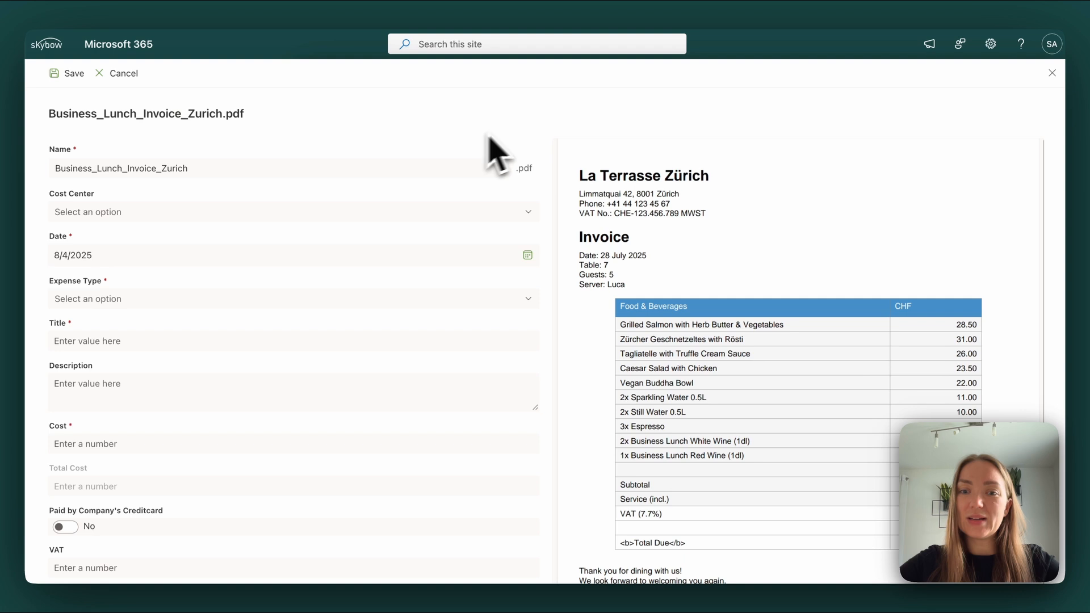
pyautogui.moveTo(785, 235)
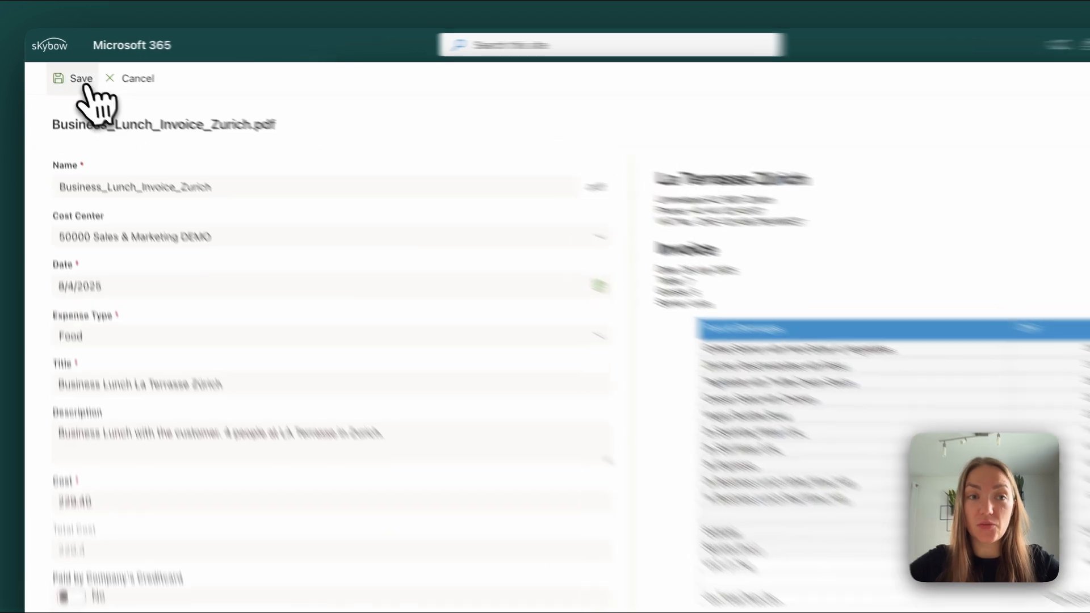
pyautogui.click(81, 78)
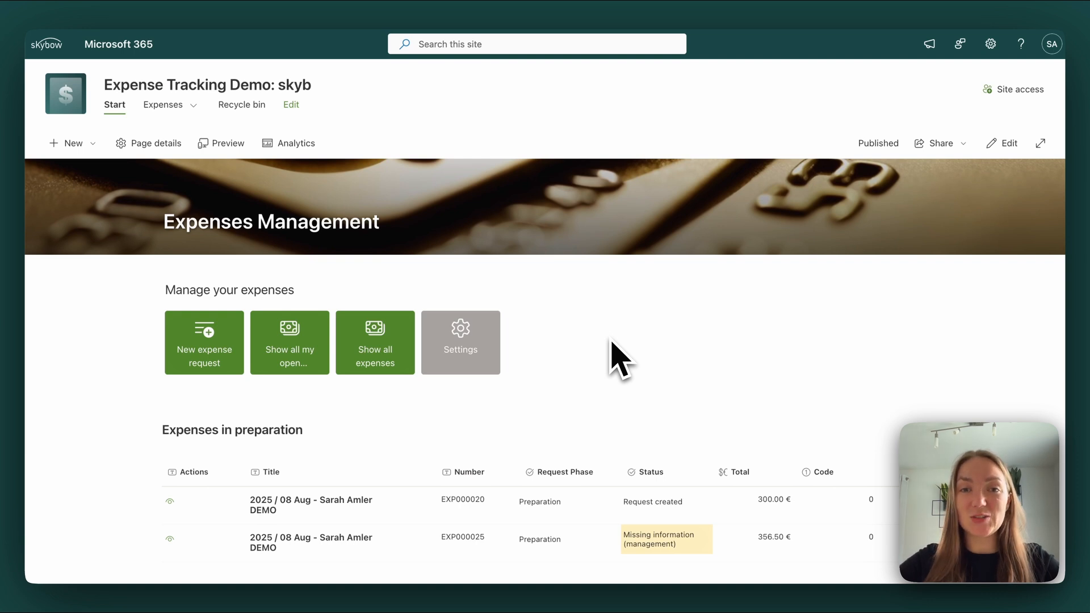
pyautogui.moveTo(589, 363)
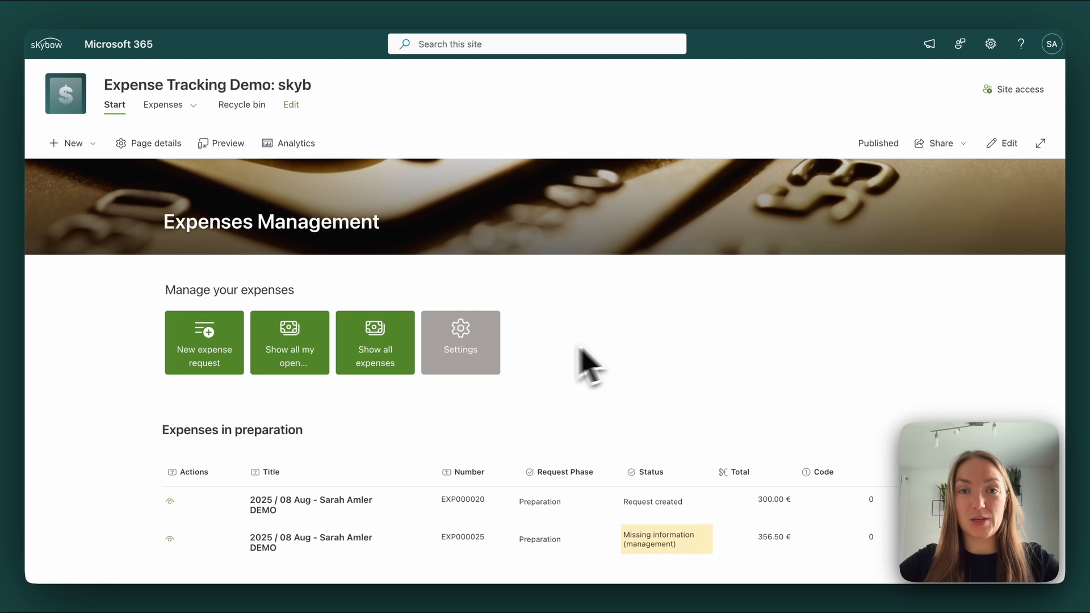
pyautogui.moveTo(553, 373)
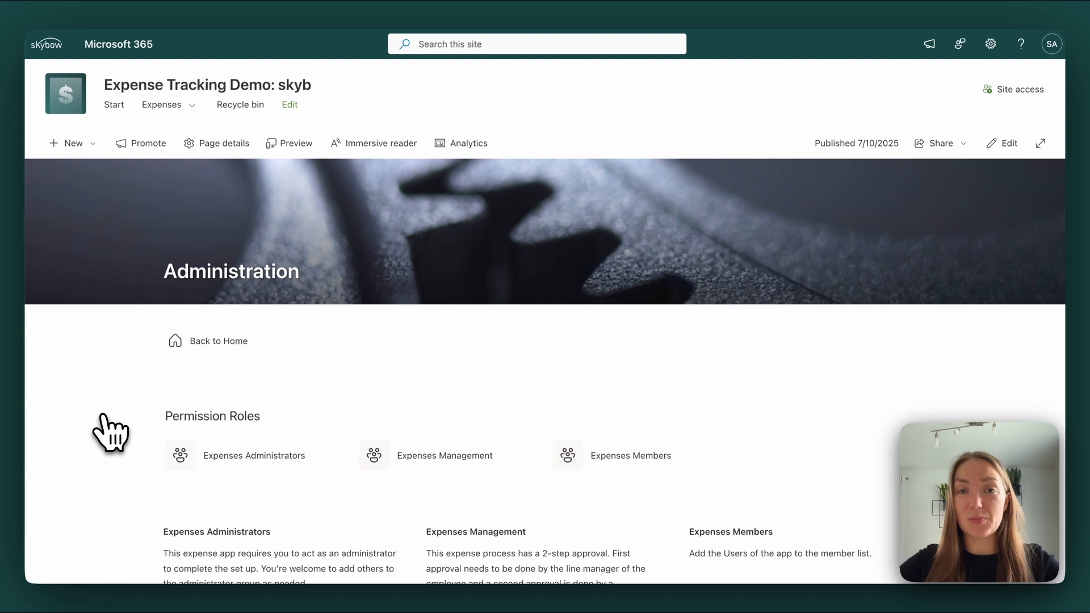
pyautogui.scroll(-3)
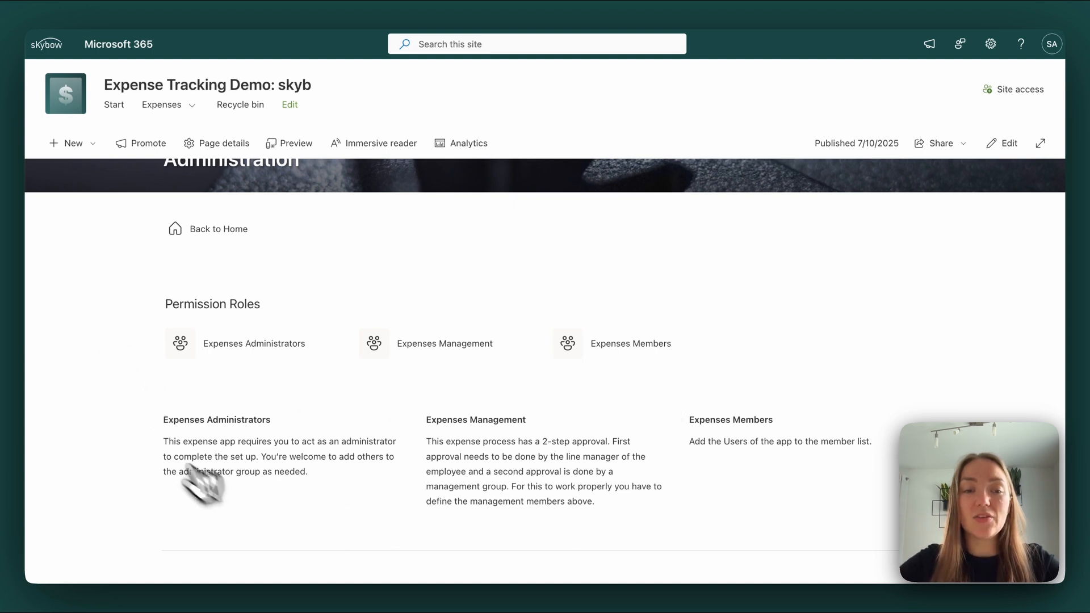
pyautogui.moveTo(139, 406)
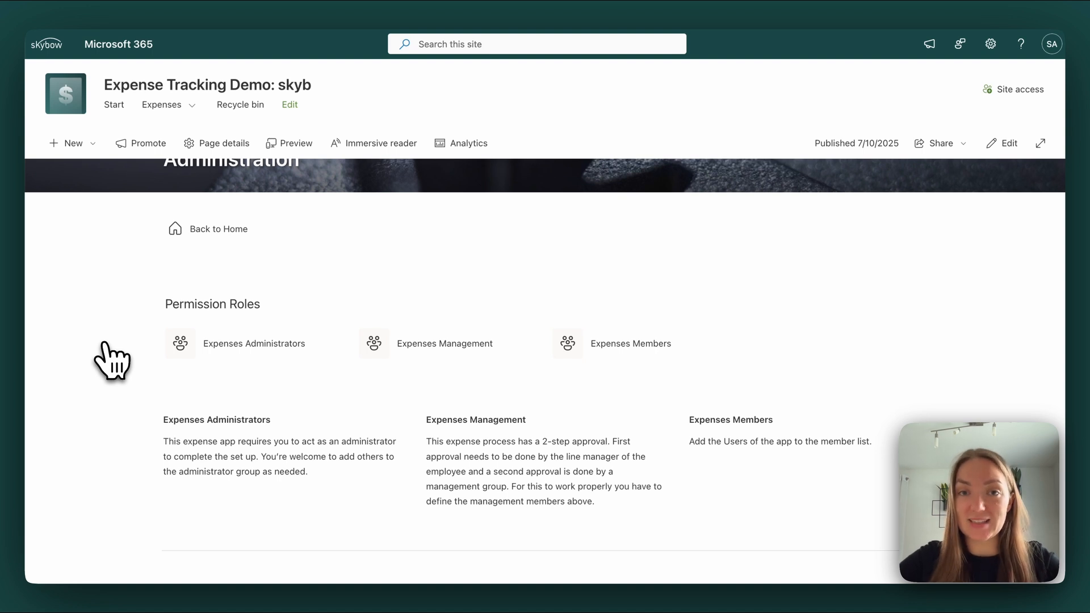
pyautogui.scroll(-3)
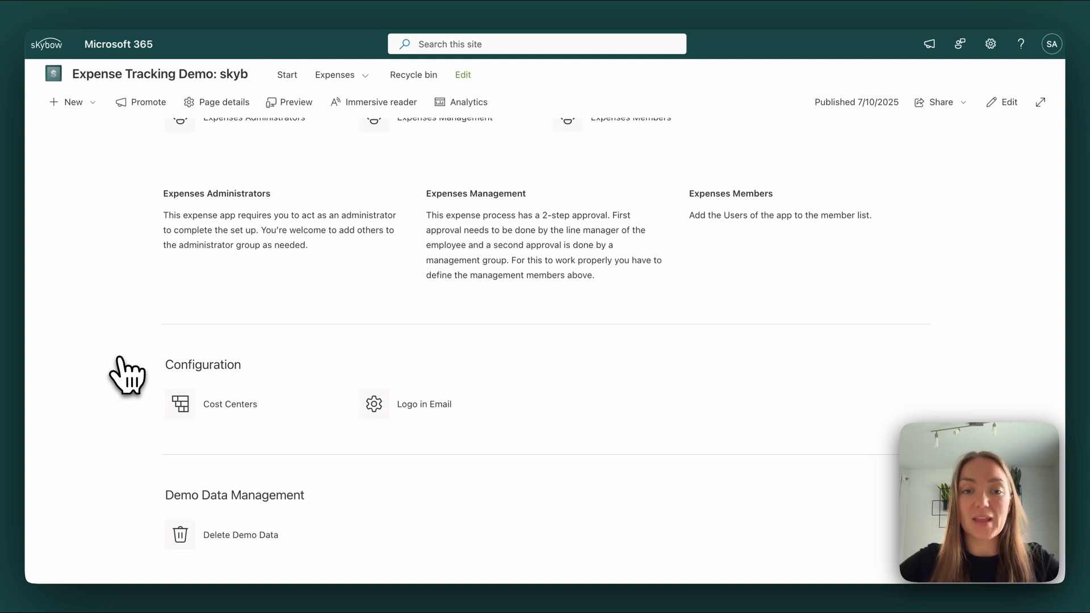
pyautogui.moveTo(381, 361)
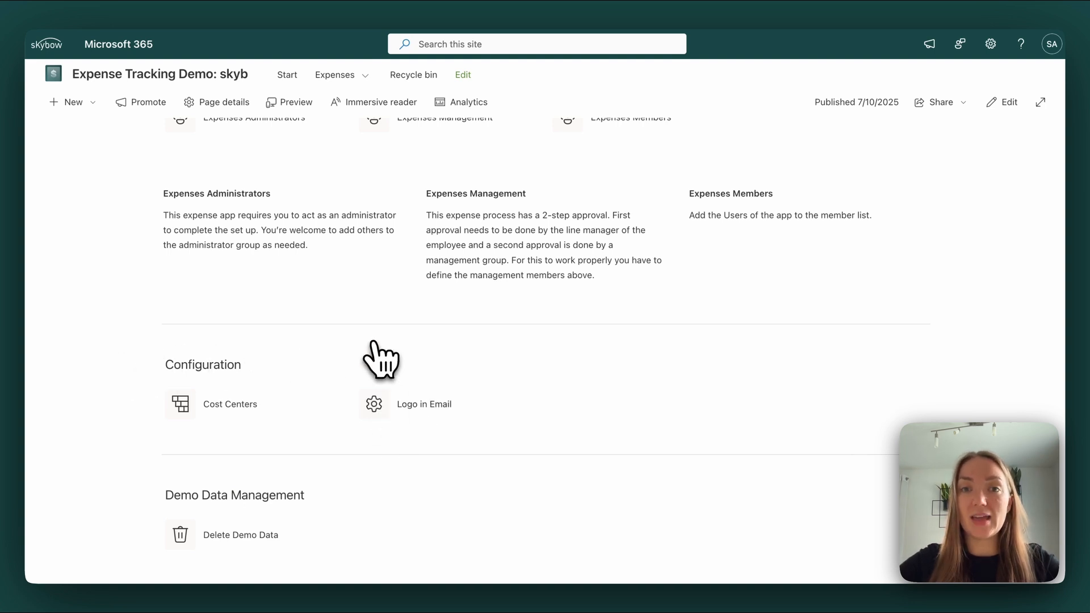